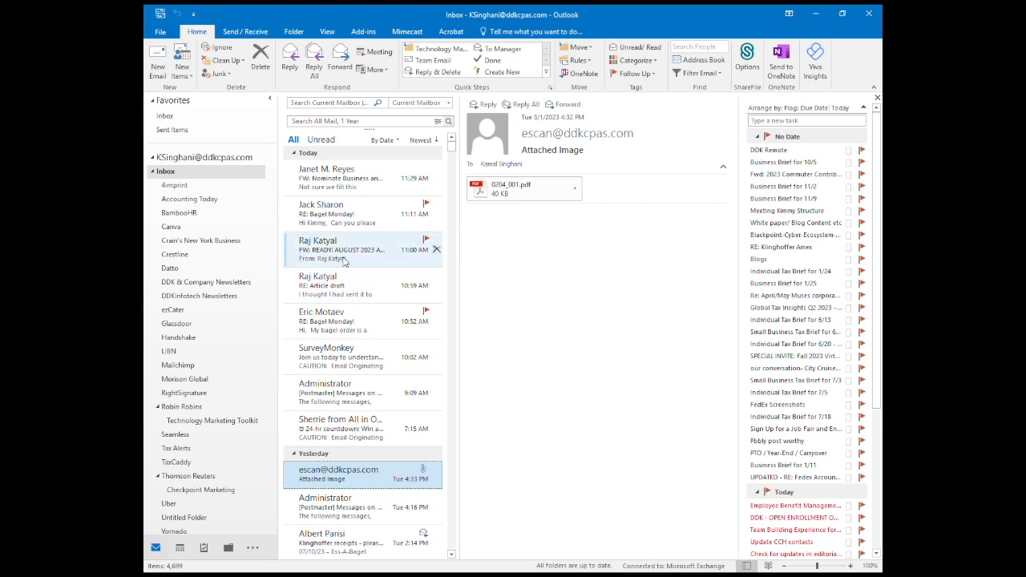
mouse_move(343, 232)
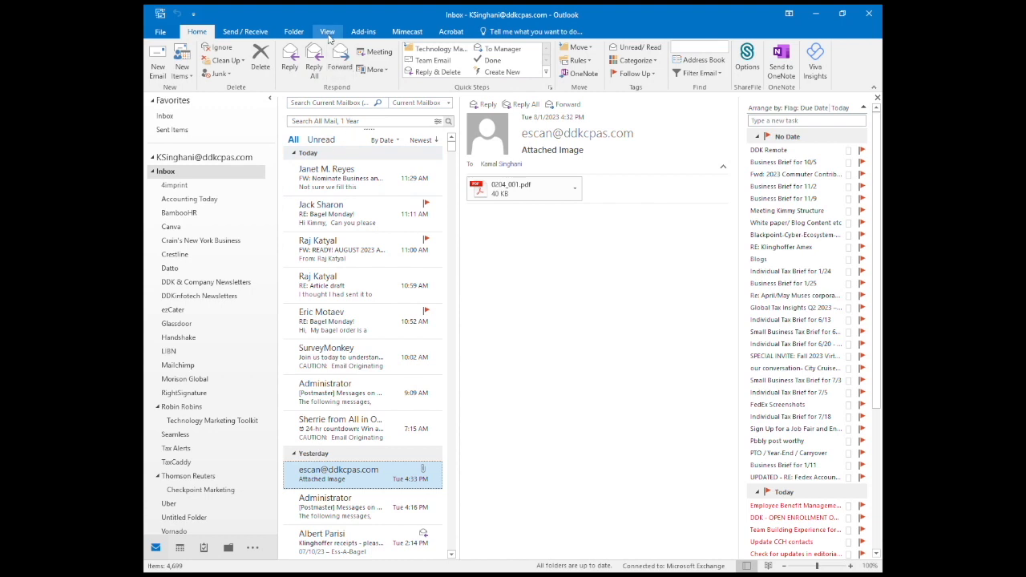
Reach the Advanced View Settings for the Compact inbox view from the View ribbon.
left_click(327, 32)
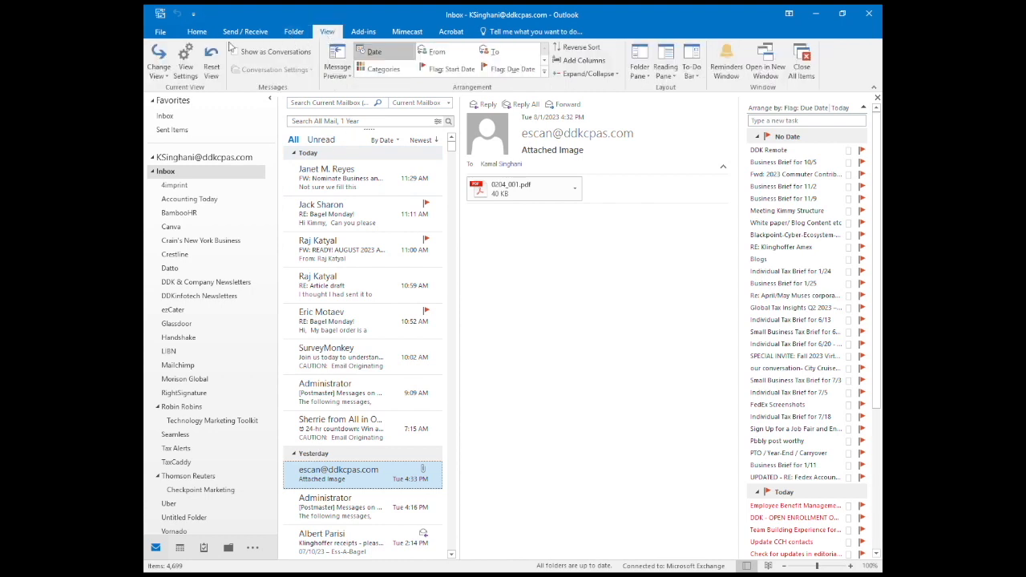
left_click(186, 61)
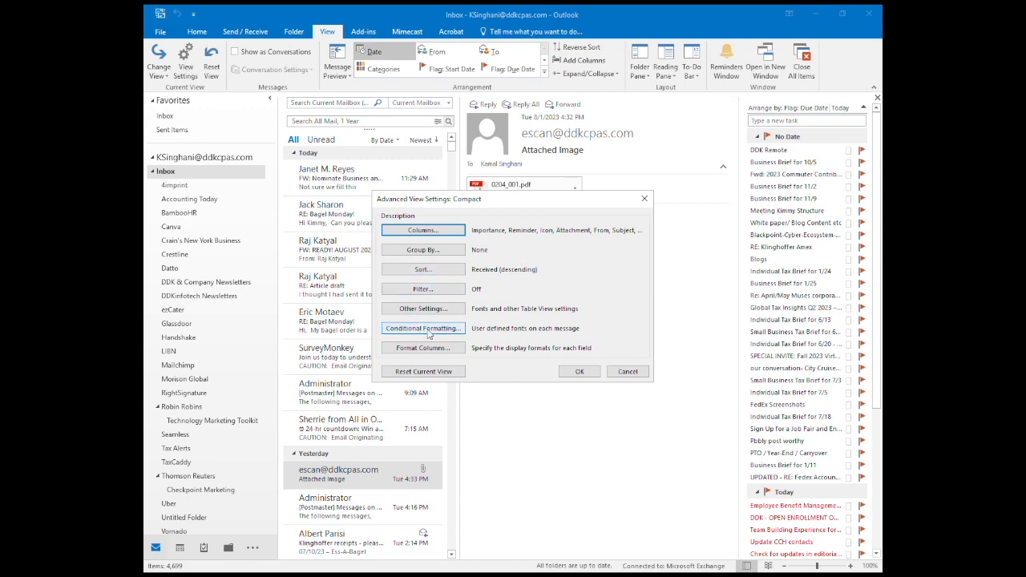
Create a conditional formatting rule named 'Boss' and bring up its Filter conditions.
left_click(423, 327)
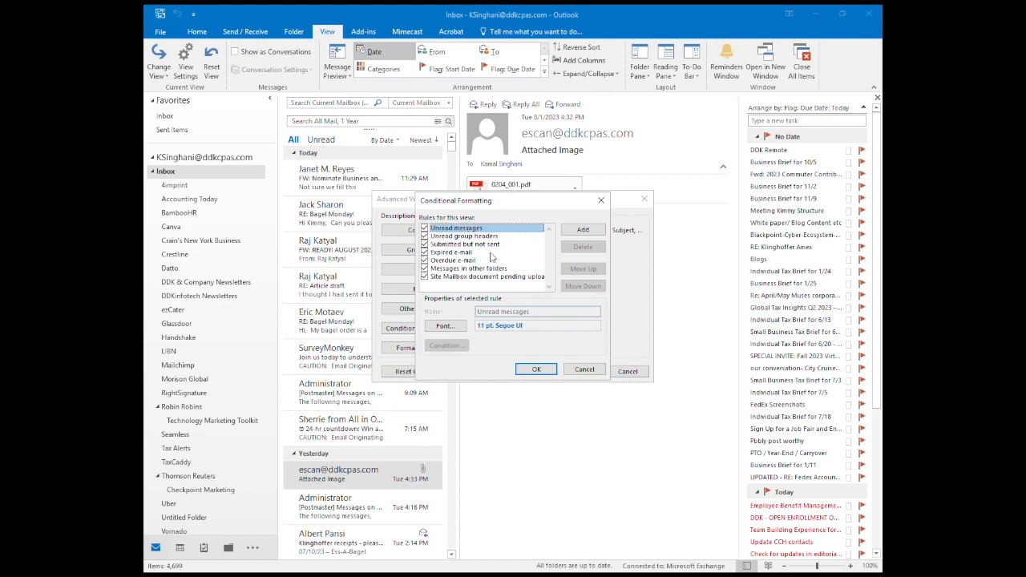
left_click(583, 231)
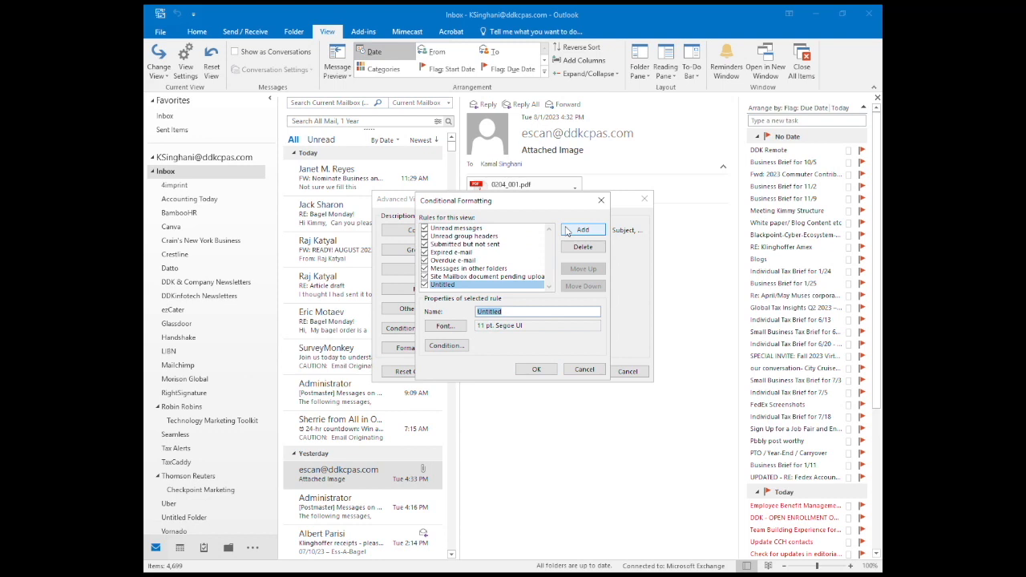
type("Boss")
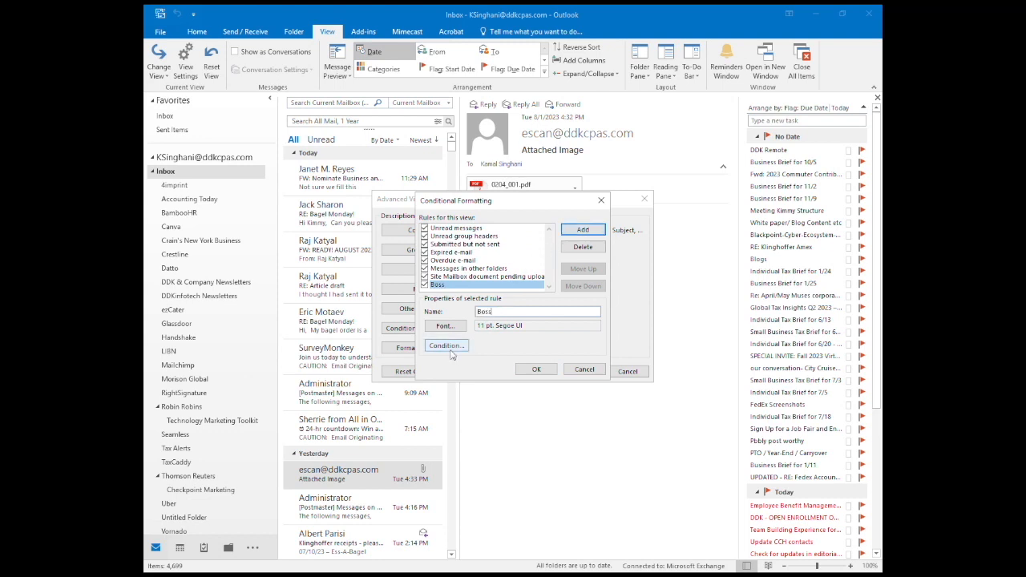
left_click(445, 346)
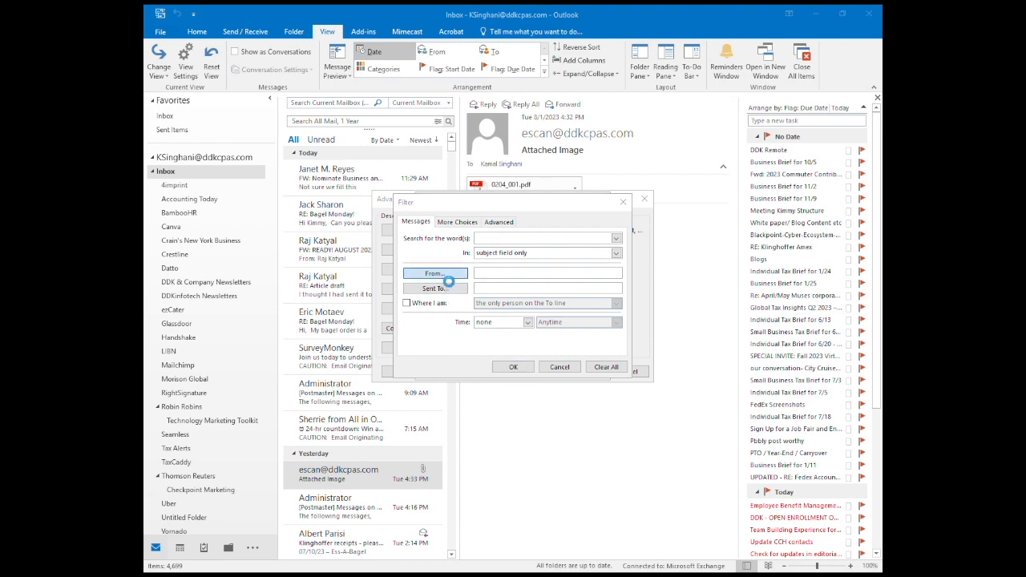
Restrict the Boss rule to messages from the chosen sender via the From field.
left_click(434, 272)
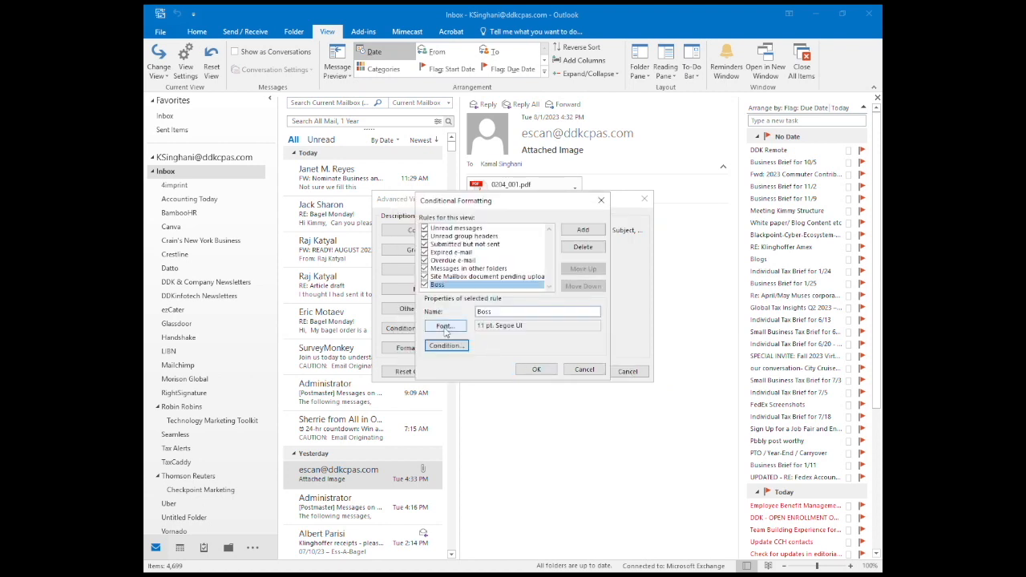
Give the Boss rule a larger red font.
left_click(444, 326)
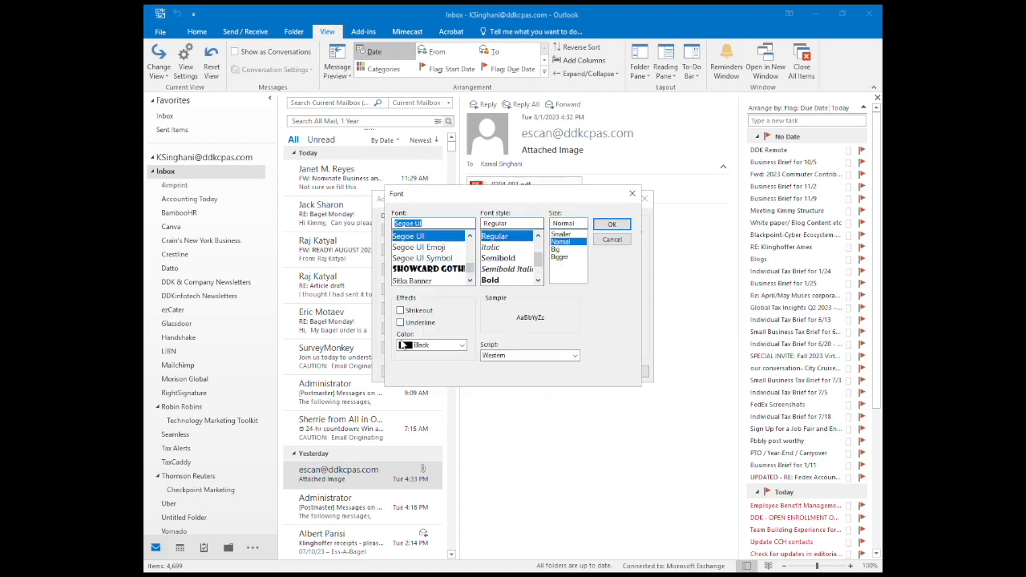
left_click(461, 345)
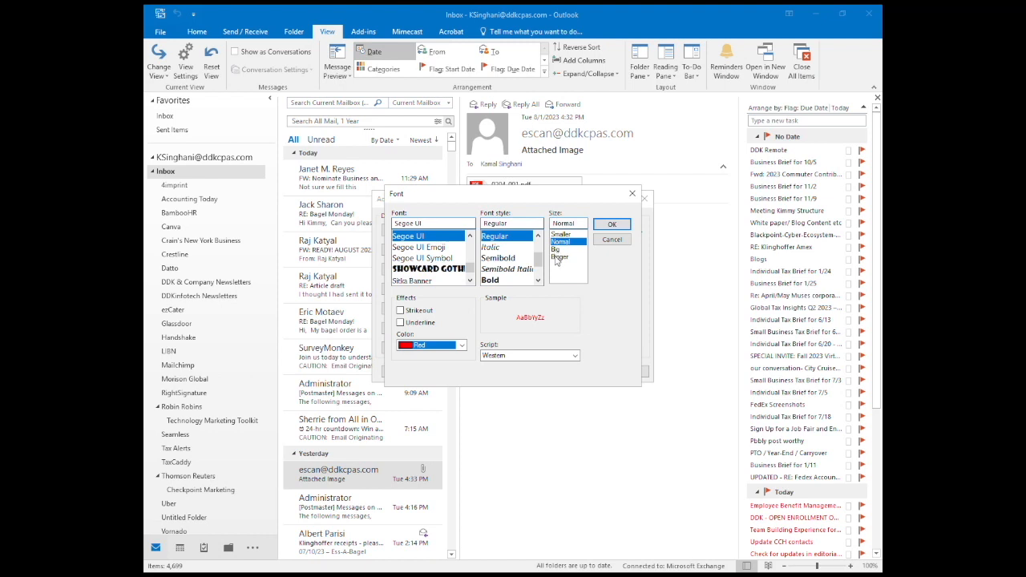
left_click(612, 224)
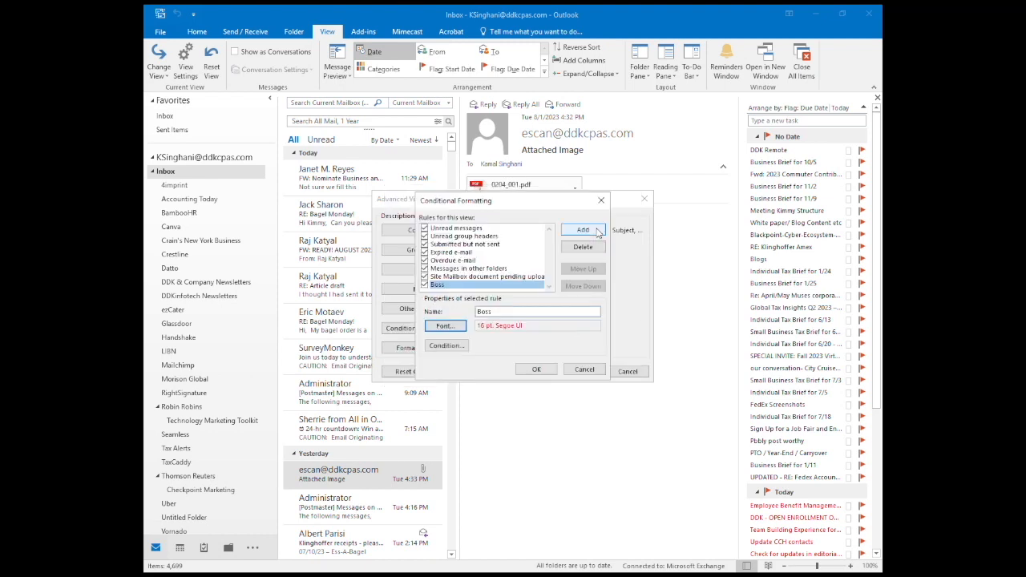
Confirm the formatting rules and view settings so the sender's emails show in red.
left_click(535, 369)
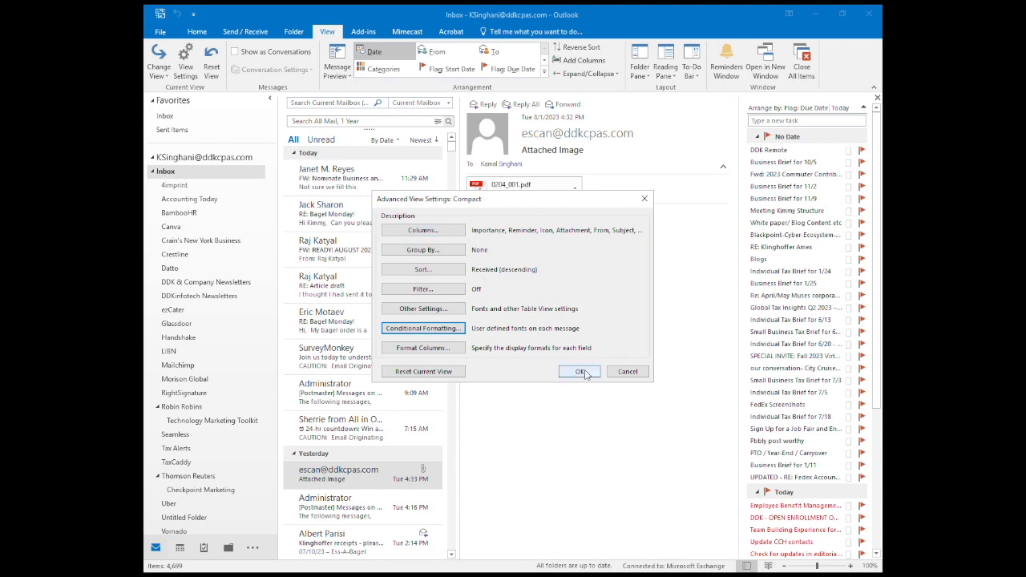
left_click(581, 372)
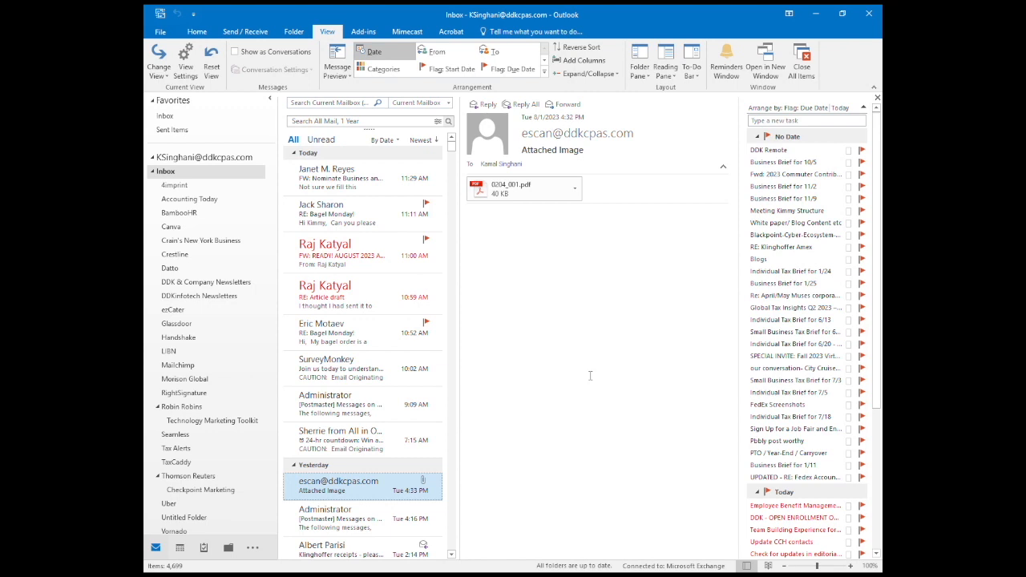